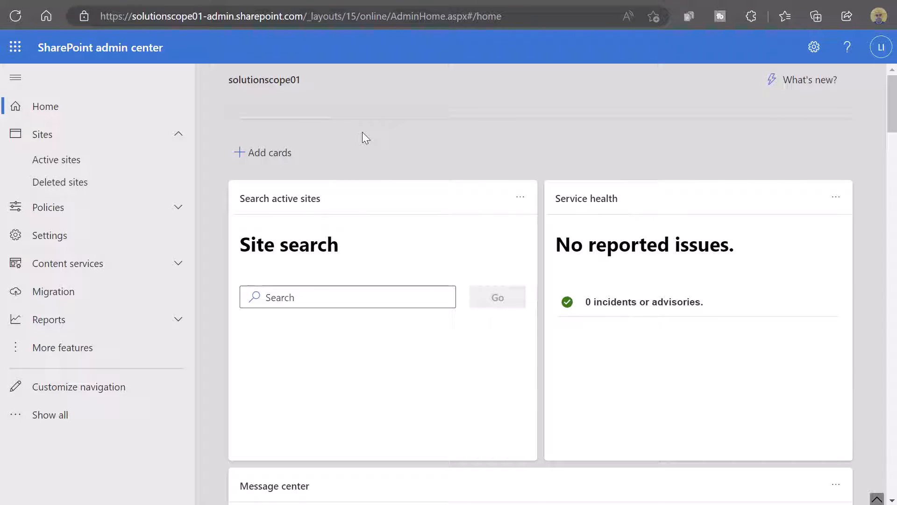
pyautogui.moveTo(354, 136)
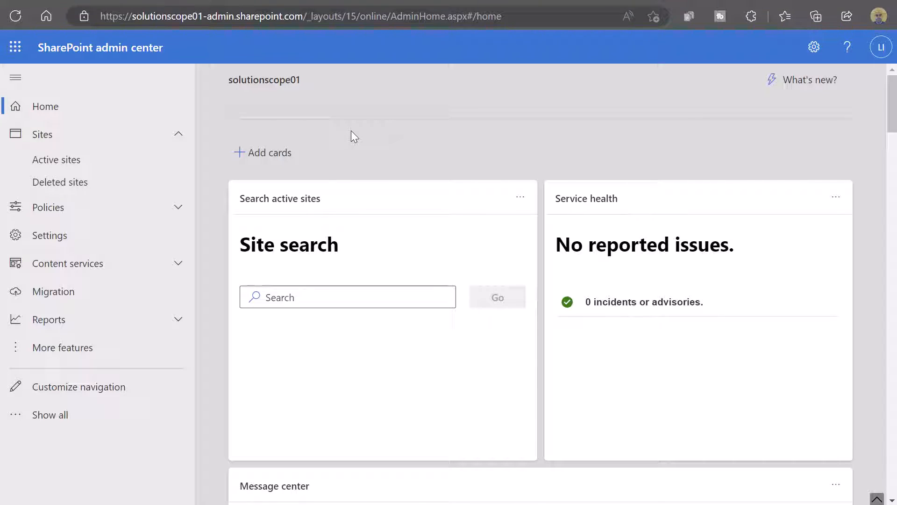
pyautogui.moveTo(56, 159)
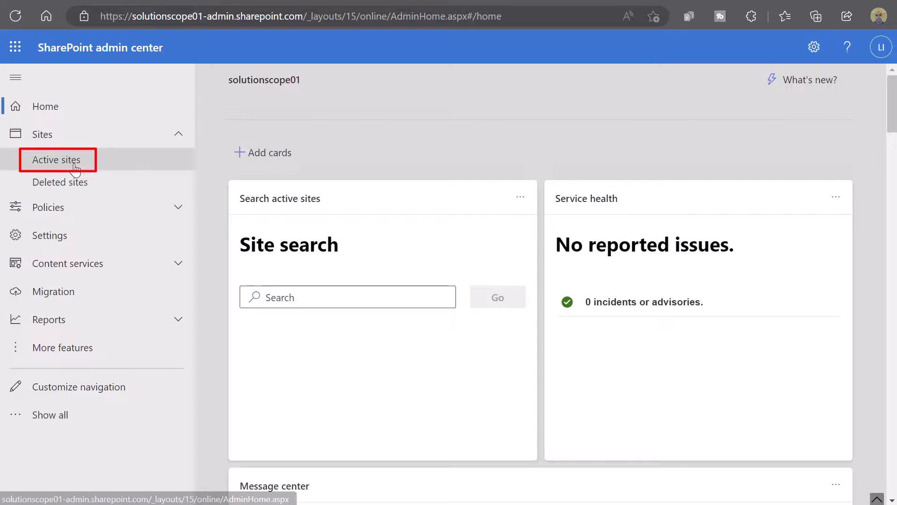
# Open Active sites and scroll down to find Site-A
pyautogui.click(56, 159)
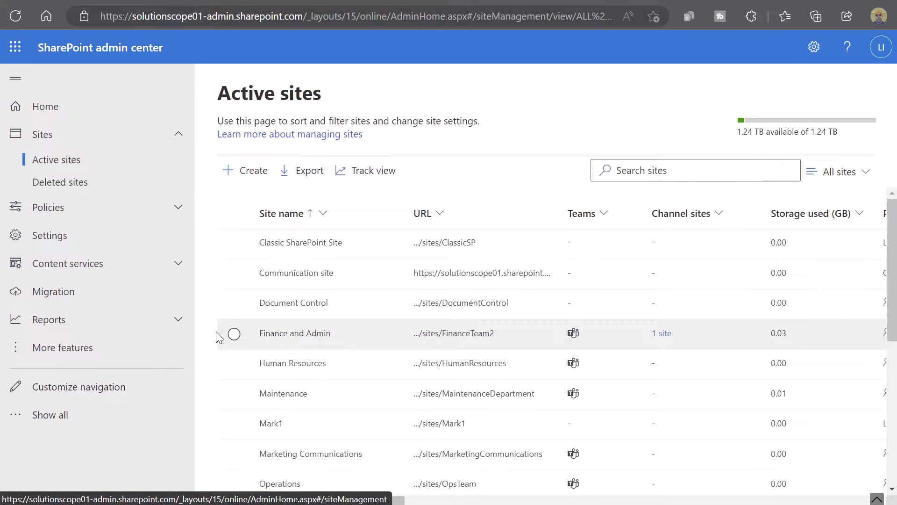
pyautogui.scroll(-3)
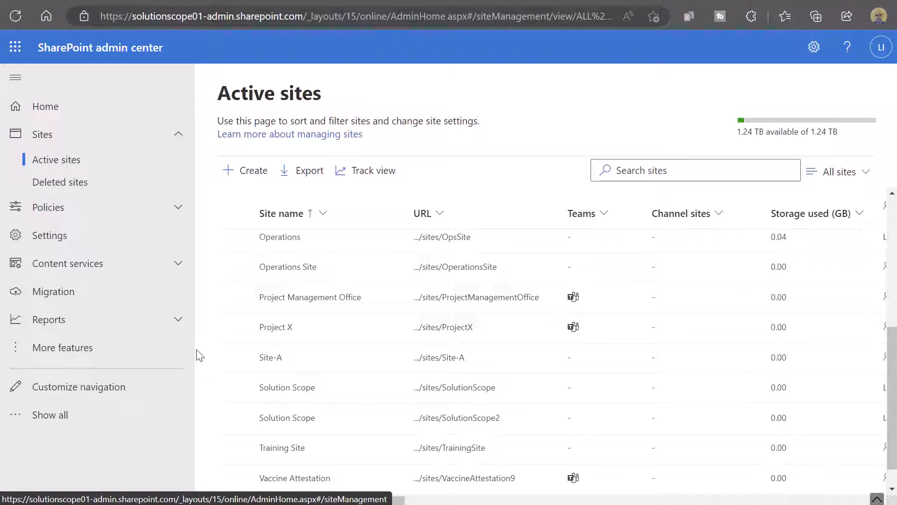
pyautogui.moveTo(275, 357)
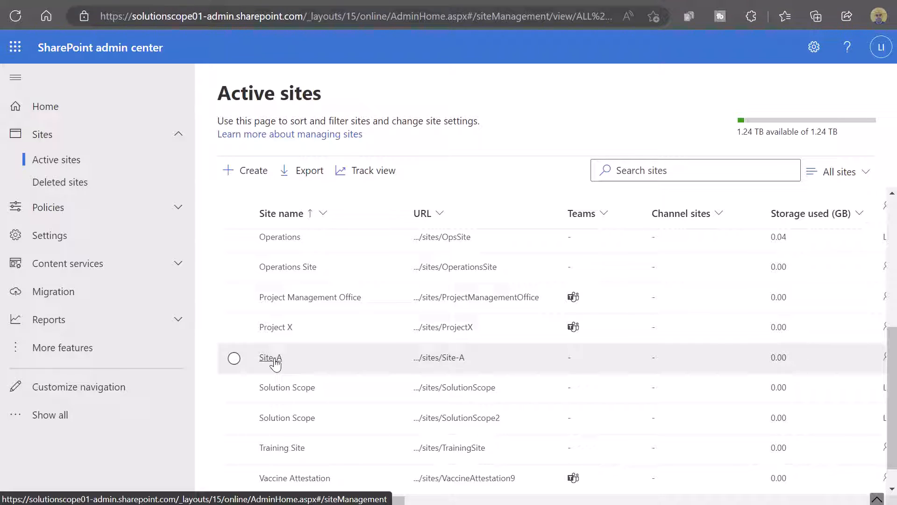
# Open Site-A's details panel showing its /sites/Site-A URL
pyautogui.click(270, 358)
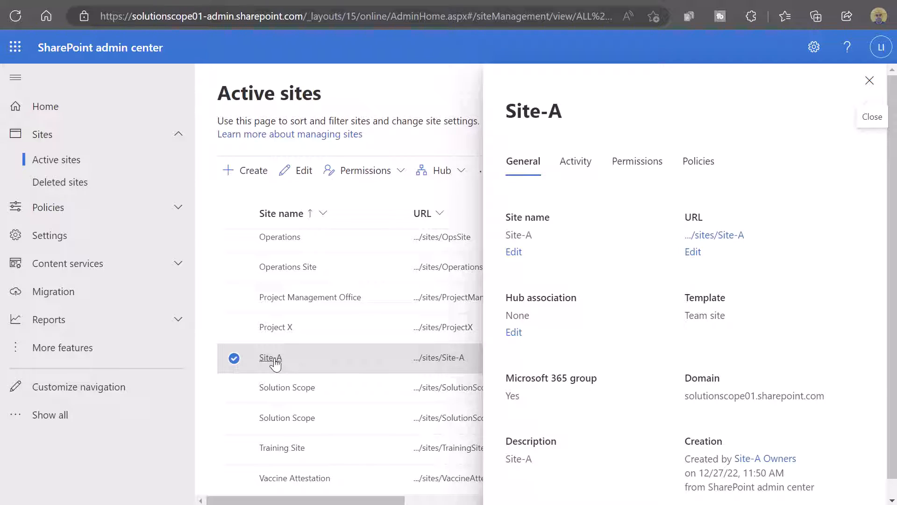
pyautogui.moveTo(659, 267)
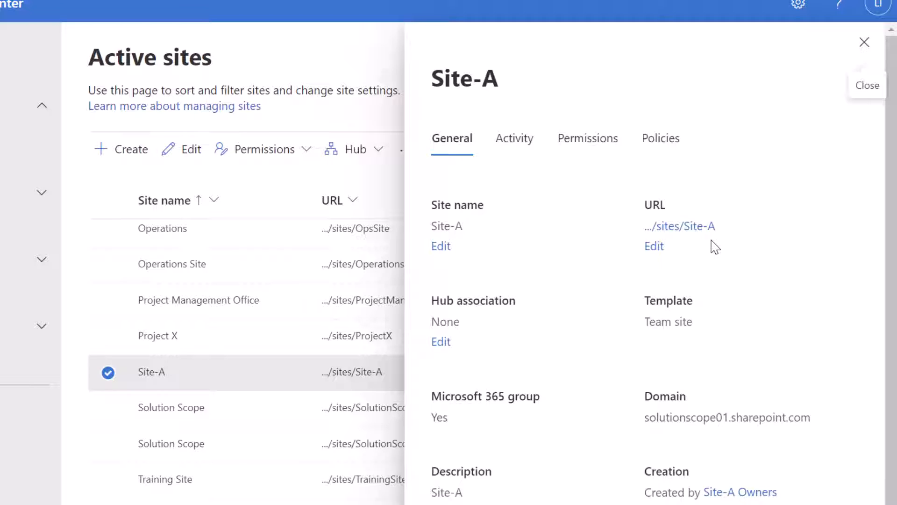
# Edit Site-A's URL to 'Site-B' and save the new address
pyautogui.click(654, 245)
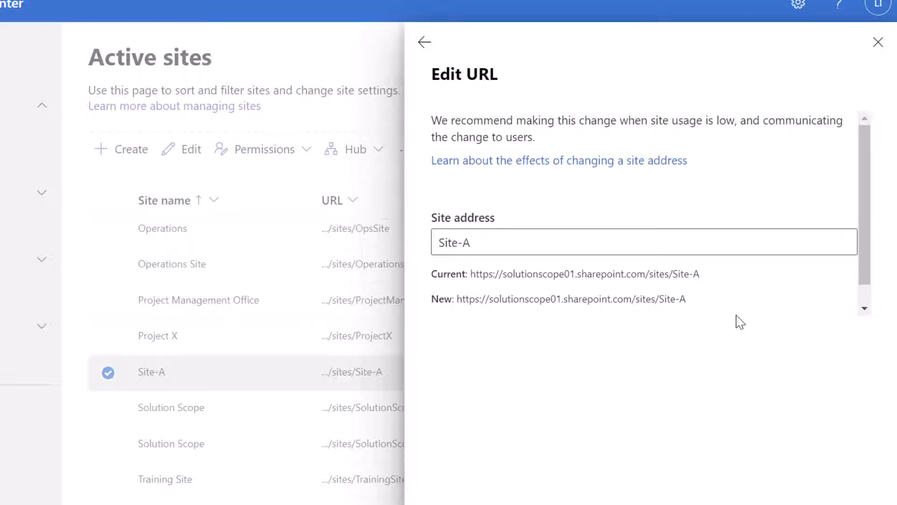
pyautogui.moveTo(688, 278)
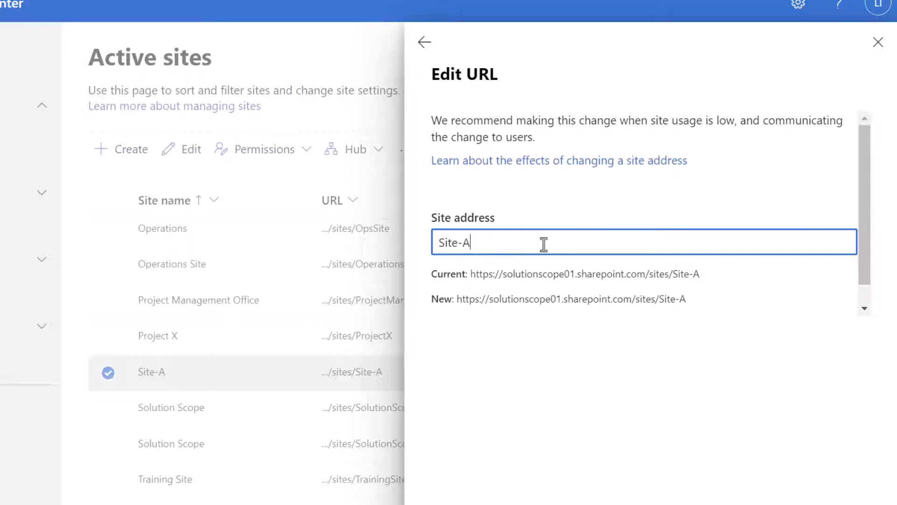
pyautogui.write('Site-B')
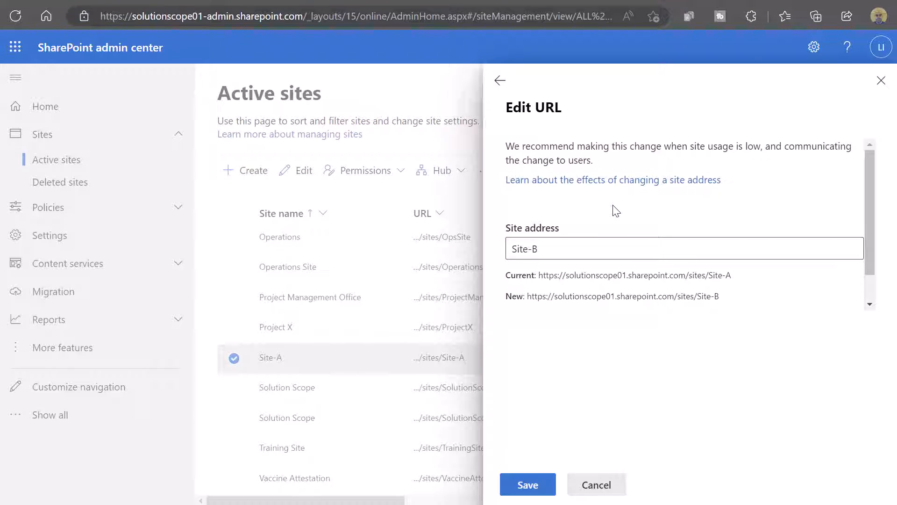
pyautogui.click(528, 484)
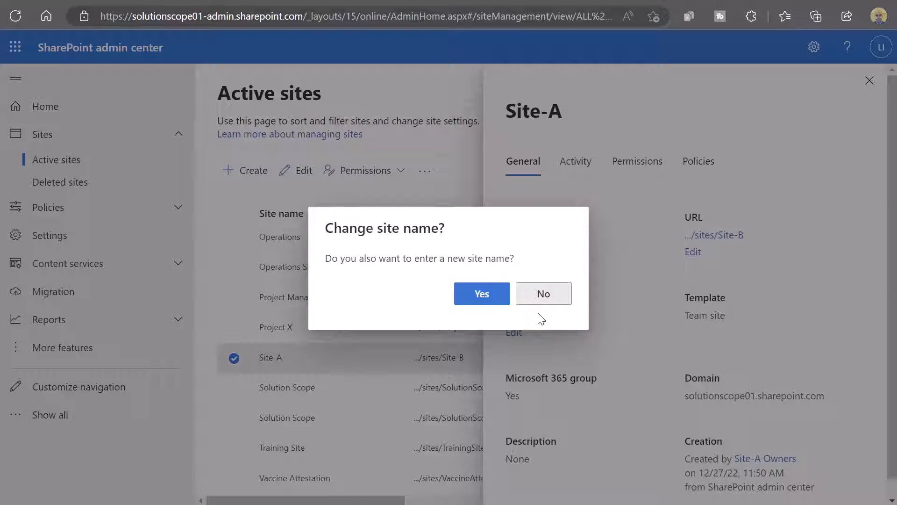
# Decline renaming the site, keeping the name Site-A
pyautogui.click(542, 294)
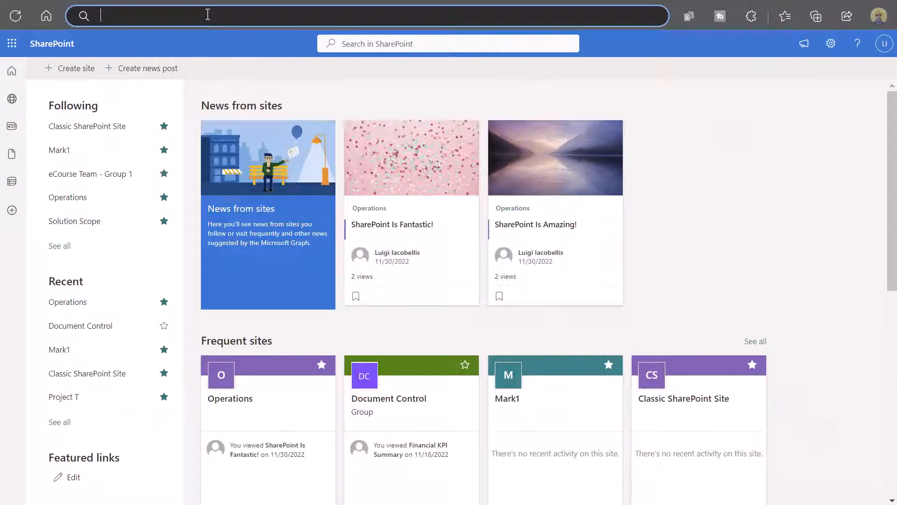
pyautogui.write('https://solutionscope01.sharepoint.com/sites/Site-A')
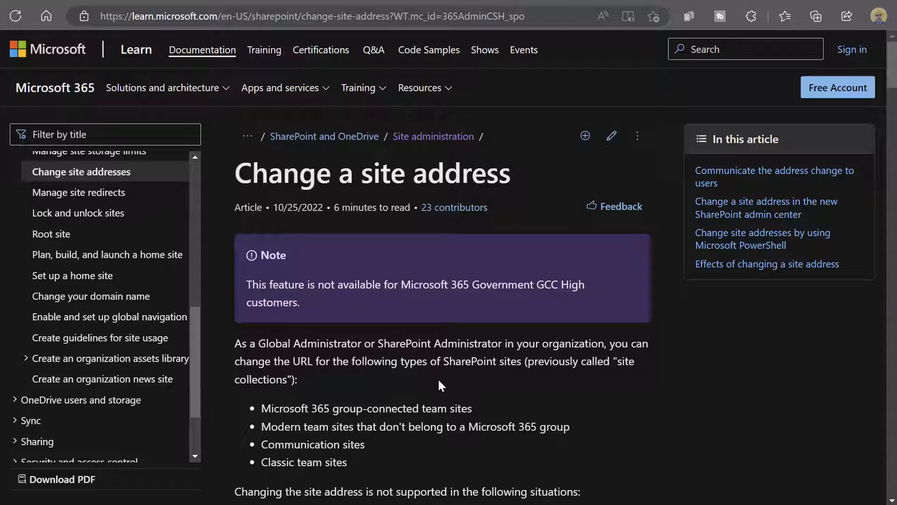
pyautogui.moveTo(515, 393)
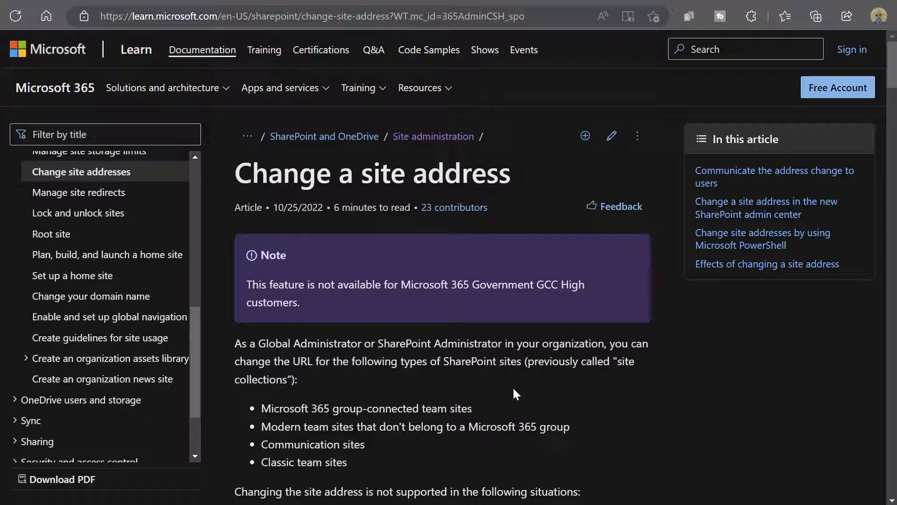
# Scroll through the article's unsupported-situations list toward communicating the change to users
pyautogui.scroll(-3)
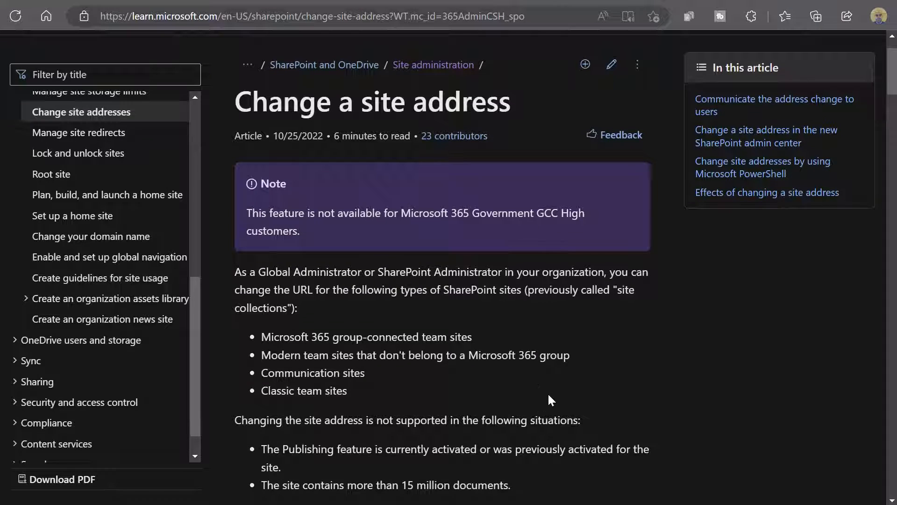
pyautogui.moveTo(538, 413)
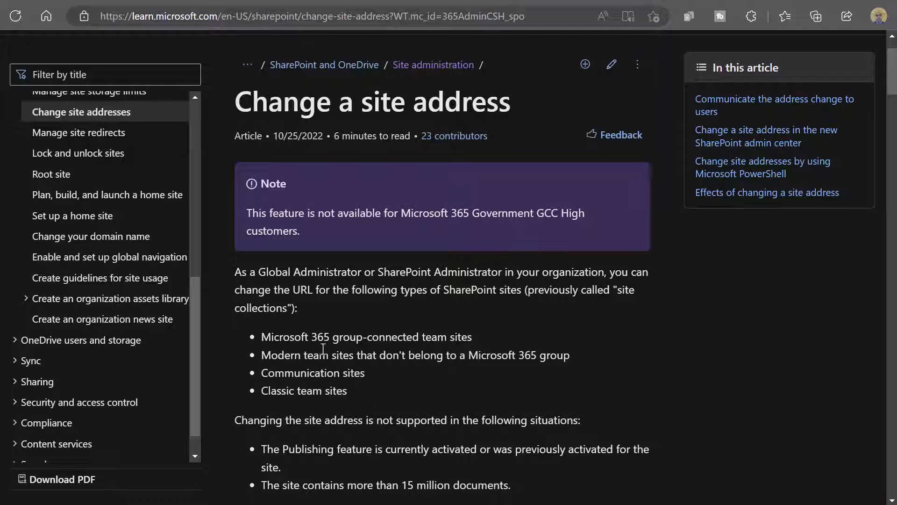
pyautogui.moveTo(396, 390)
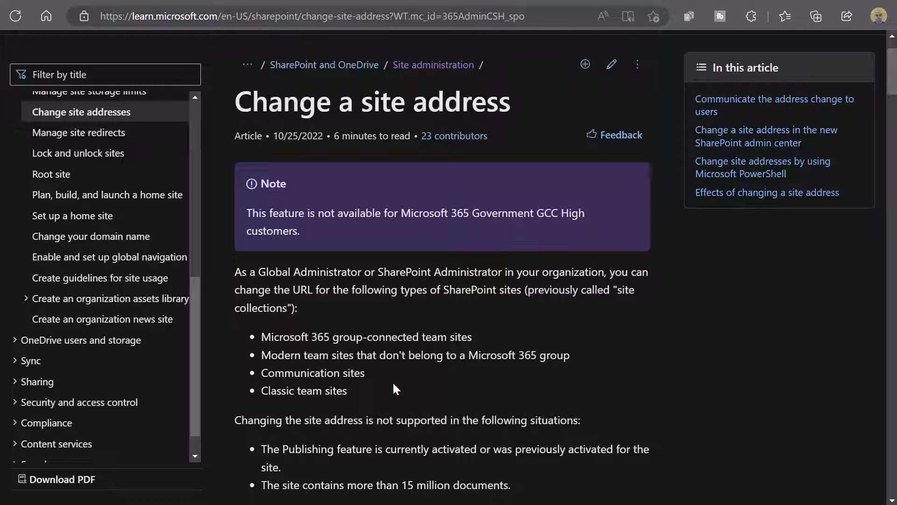
pyautogui.moveTo(403, 384)
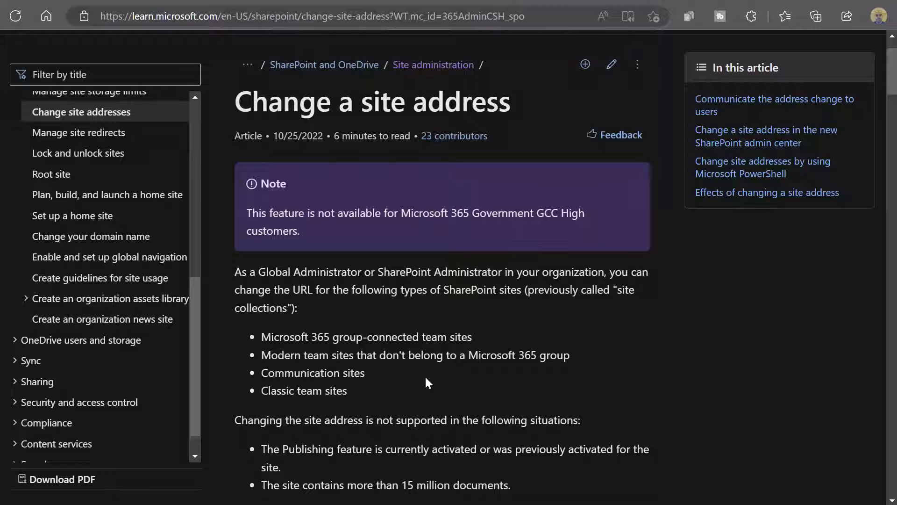
pyautogui.scroll(-3)
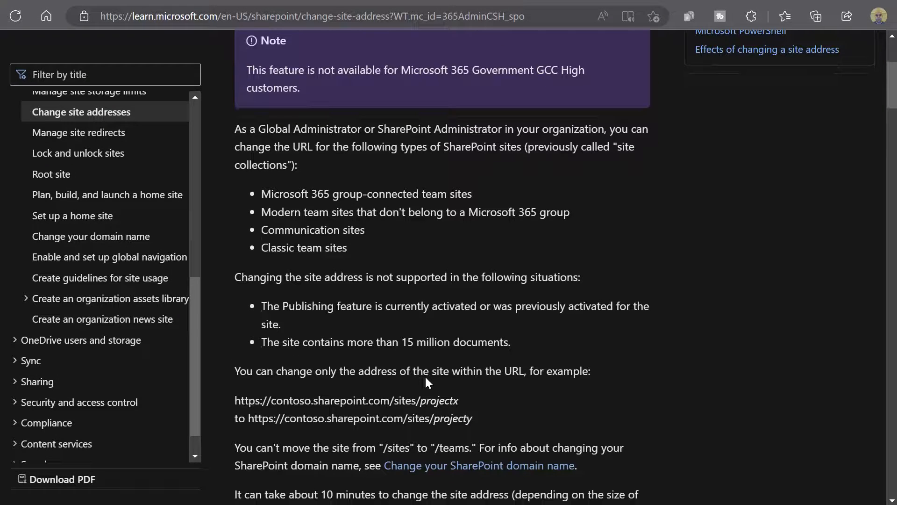
pyautogui.moveTo(446, 336)
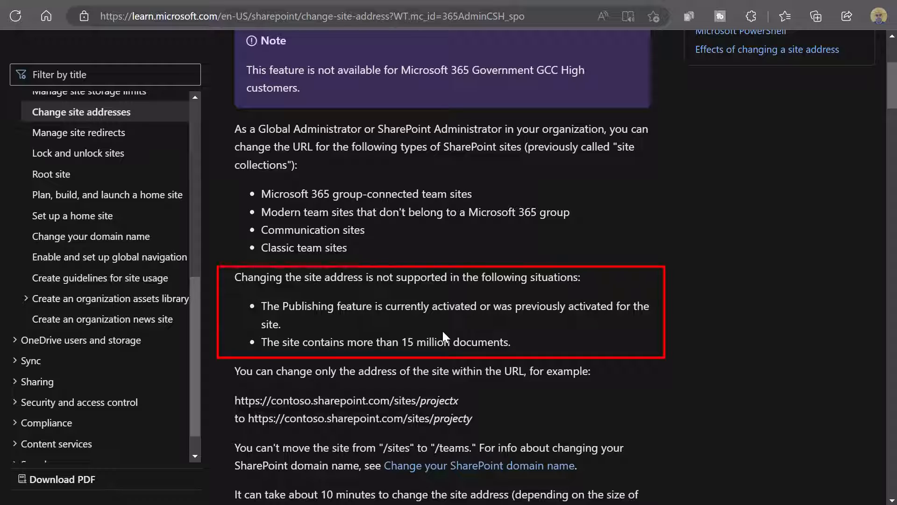
pyautogui.moveTo(309, 333)
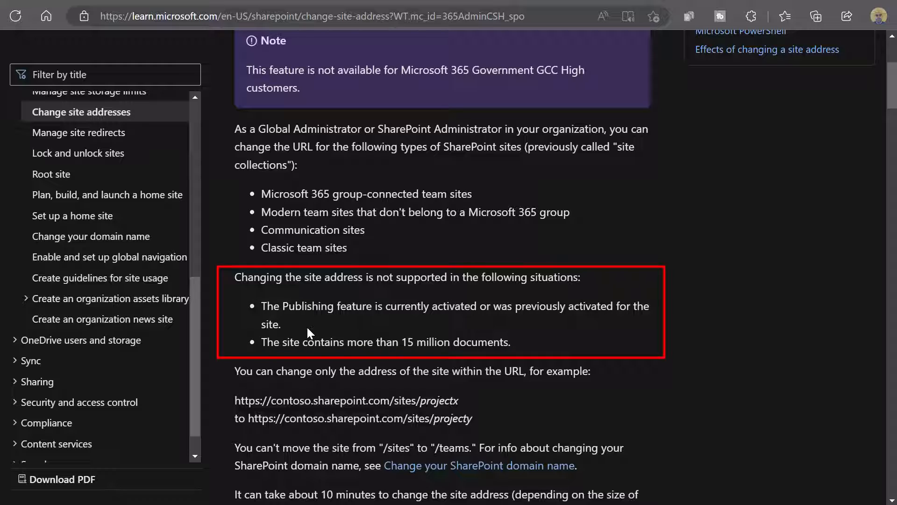
pyautogui.moveTo(433, 332)
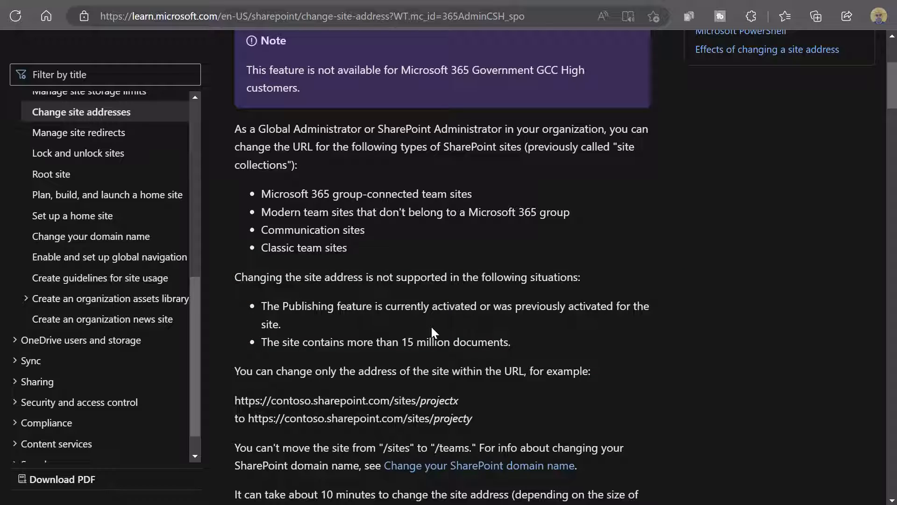
pyautogui.moveTo(462, 331)
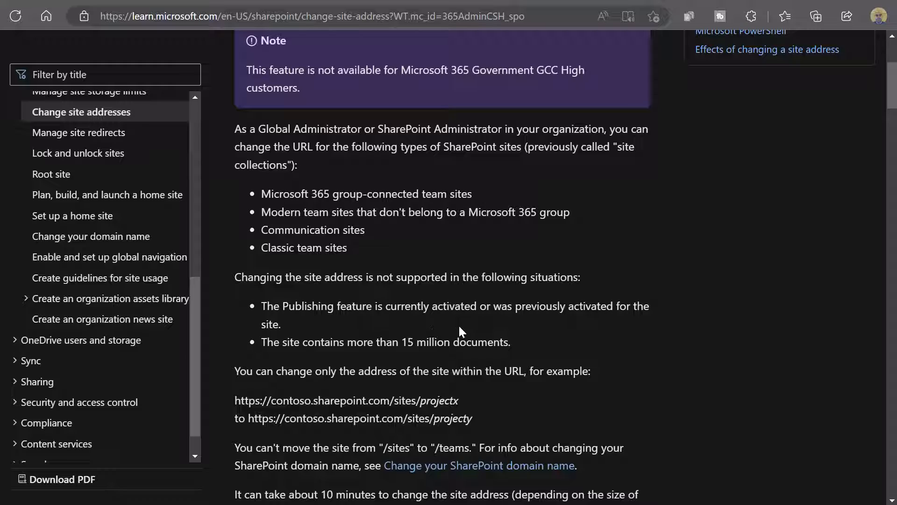
pyautogui.moveTo(576, 329)
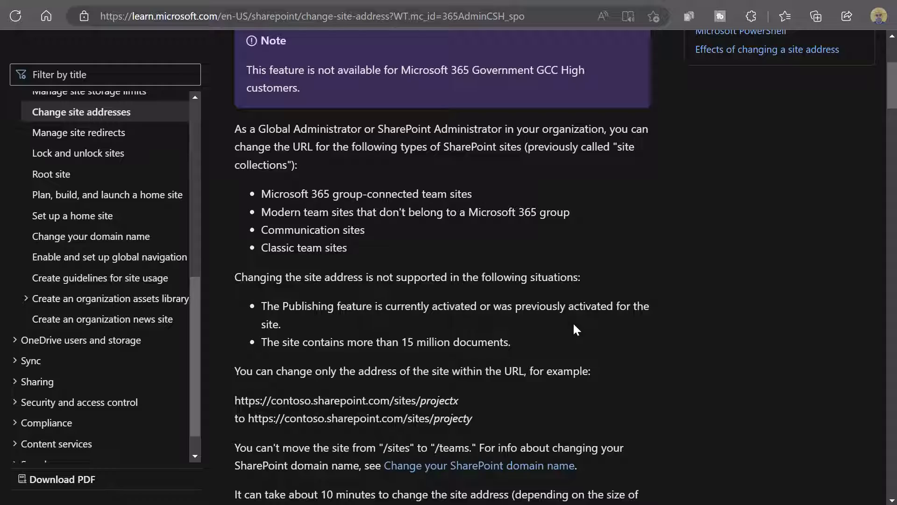
pyautogui.scroll(-3)
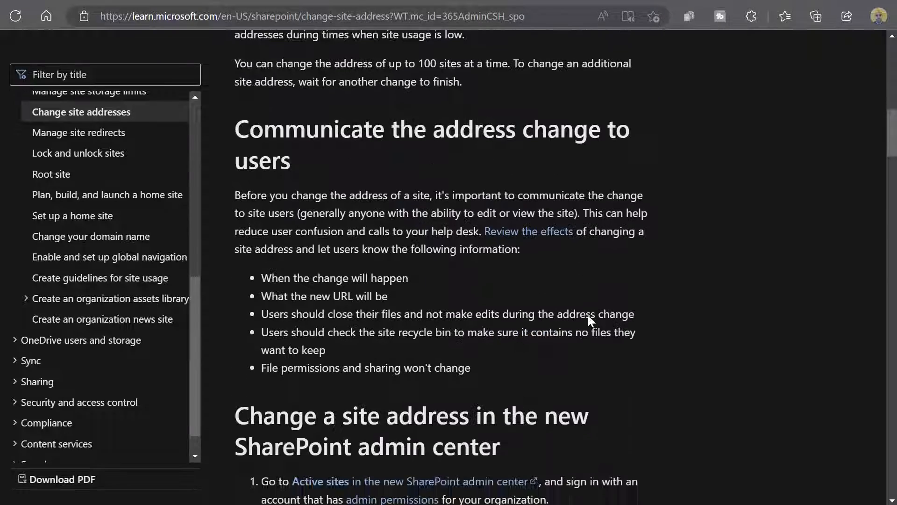
# Scroll past the PowerShell steps to Effects of changing a site address
pyautogui.scroll(-3)
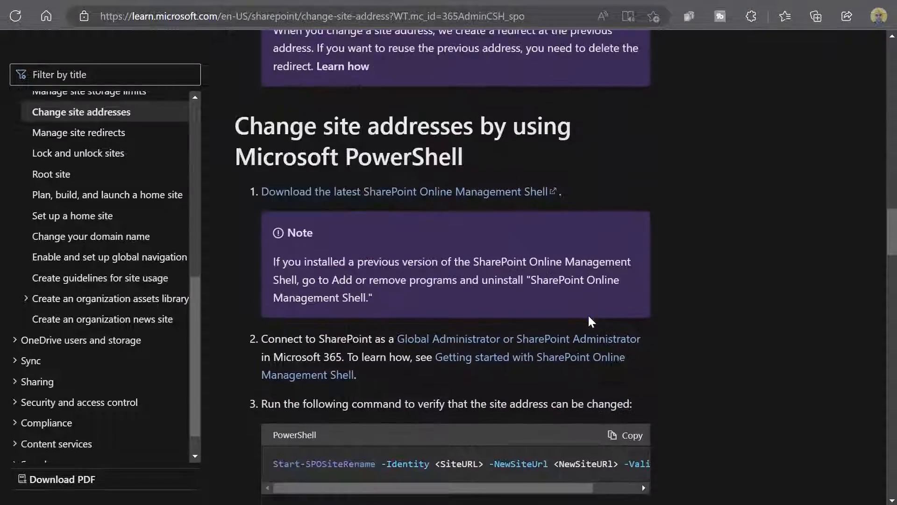
pyautogui.scroll(-3)
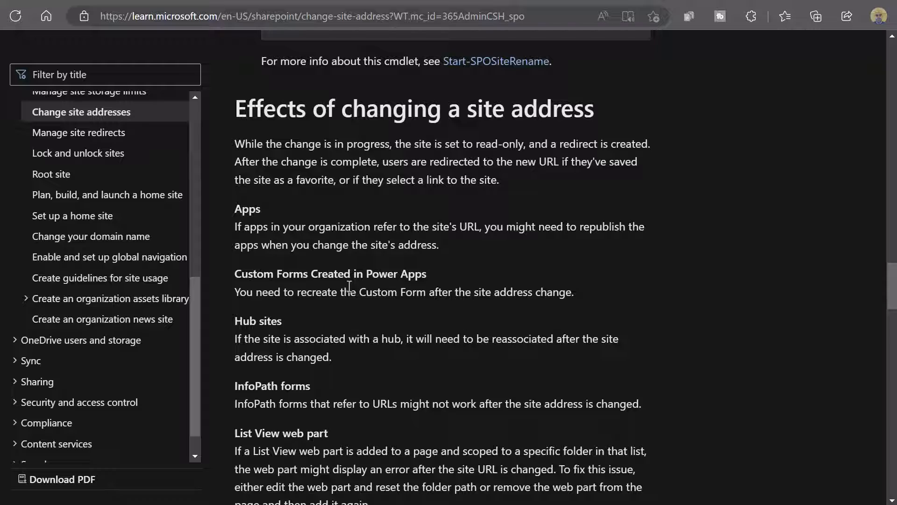
pyautogui.moveTo(595, 307)
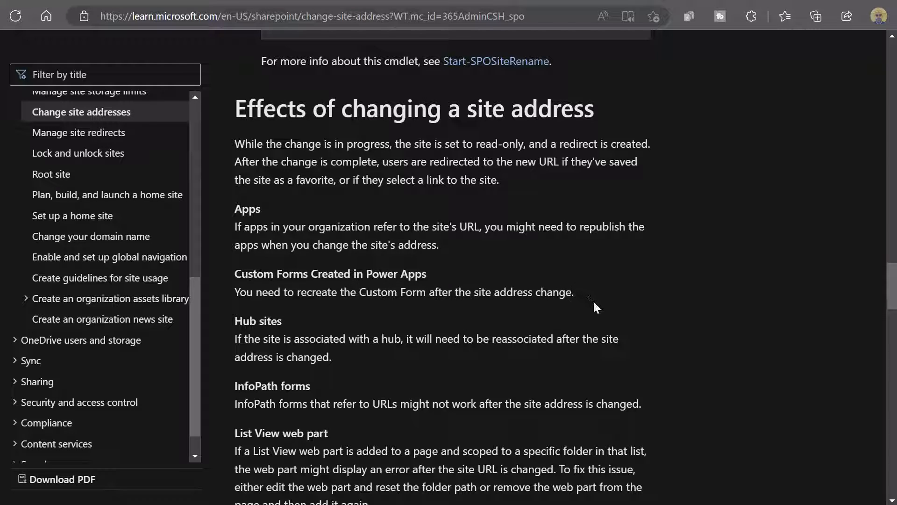
pyautogui.moveTo(603, 331)
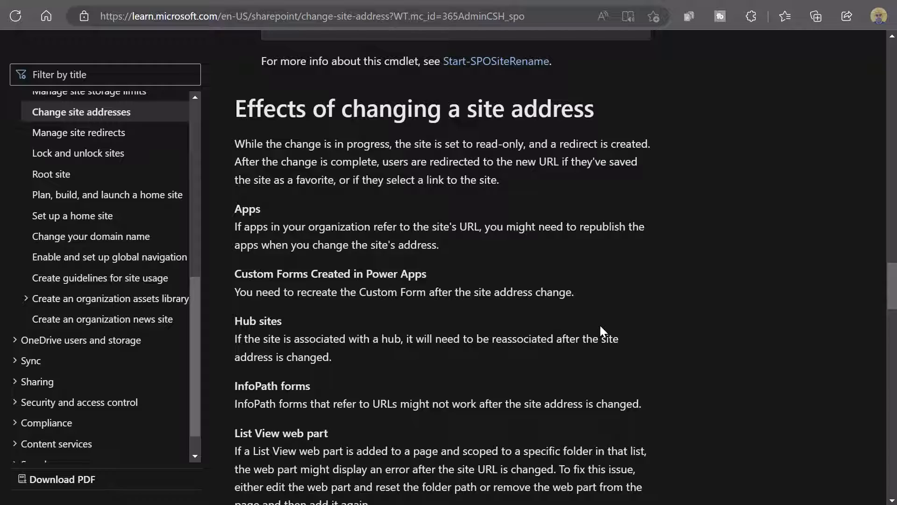
pyautogui.moveTo(474, 382)
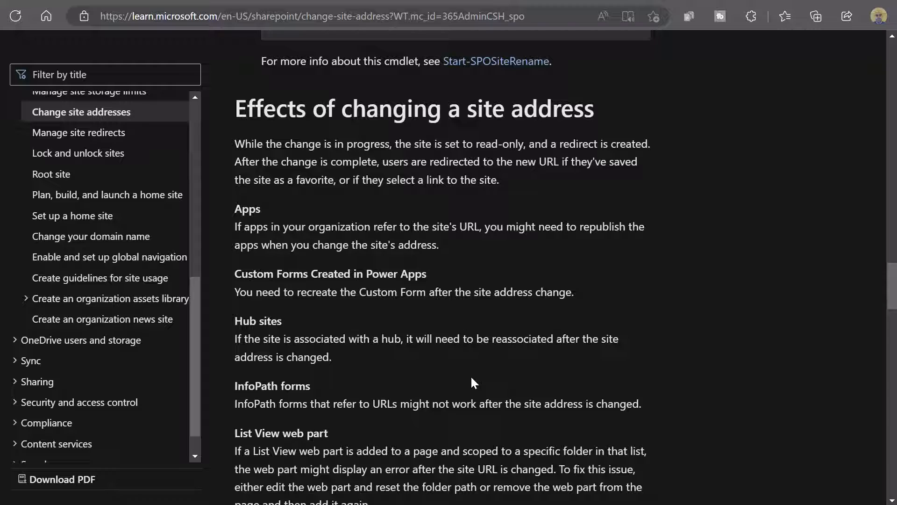
pyautogui.scroll(-3)
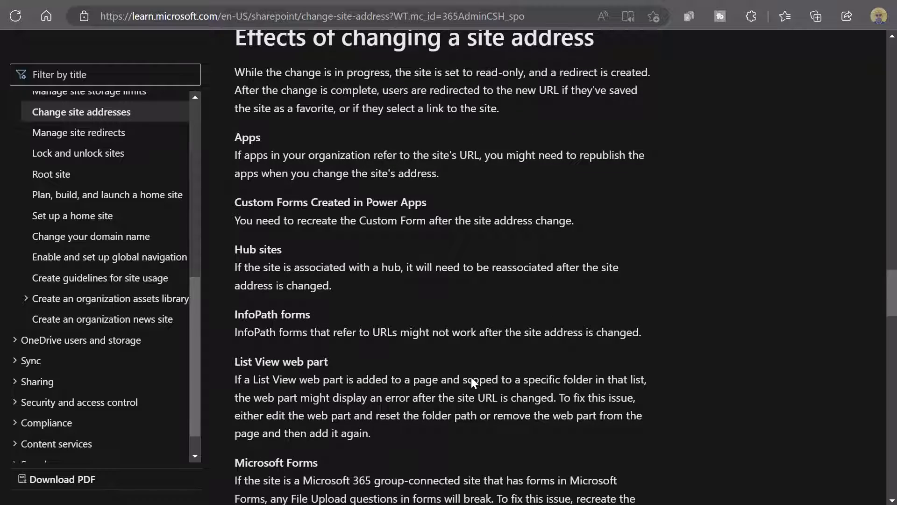